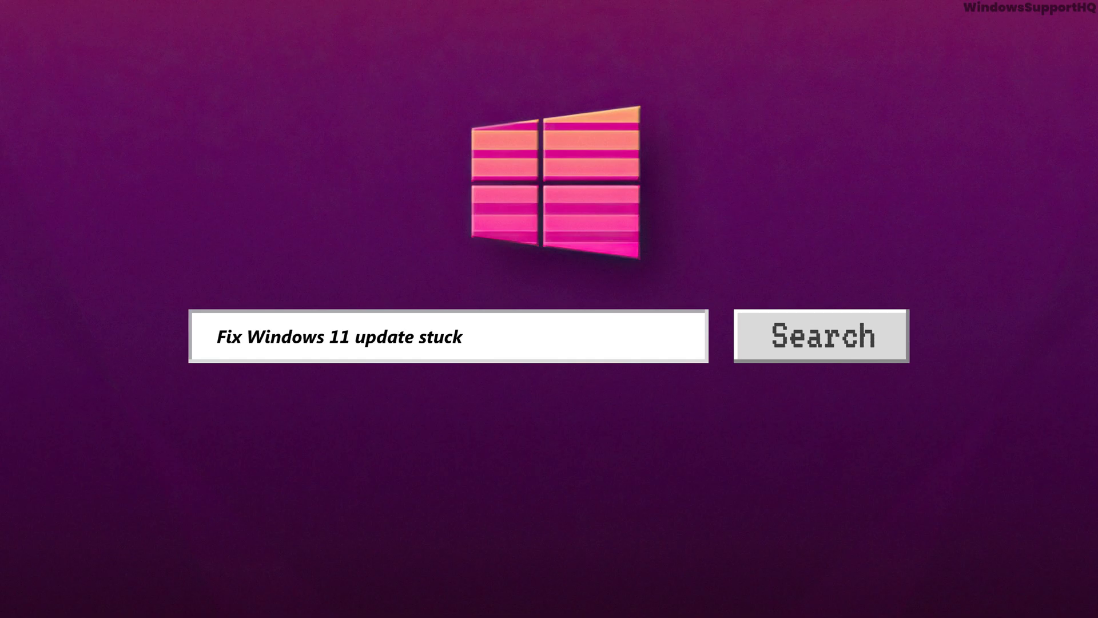
- Note the 'at 0% downloading issue' and dismiss the prompts before starting
{"action": "type", "text": "at 0% downloading issue"}
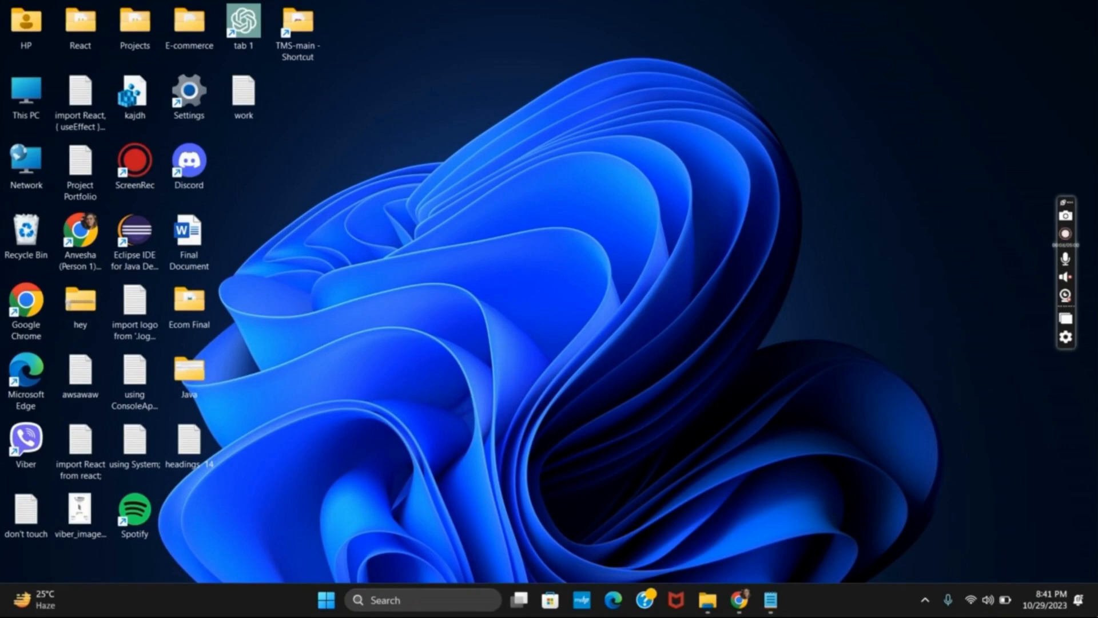
{"action": "left_click", "coordinate": [1064, 234]}
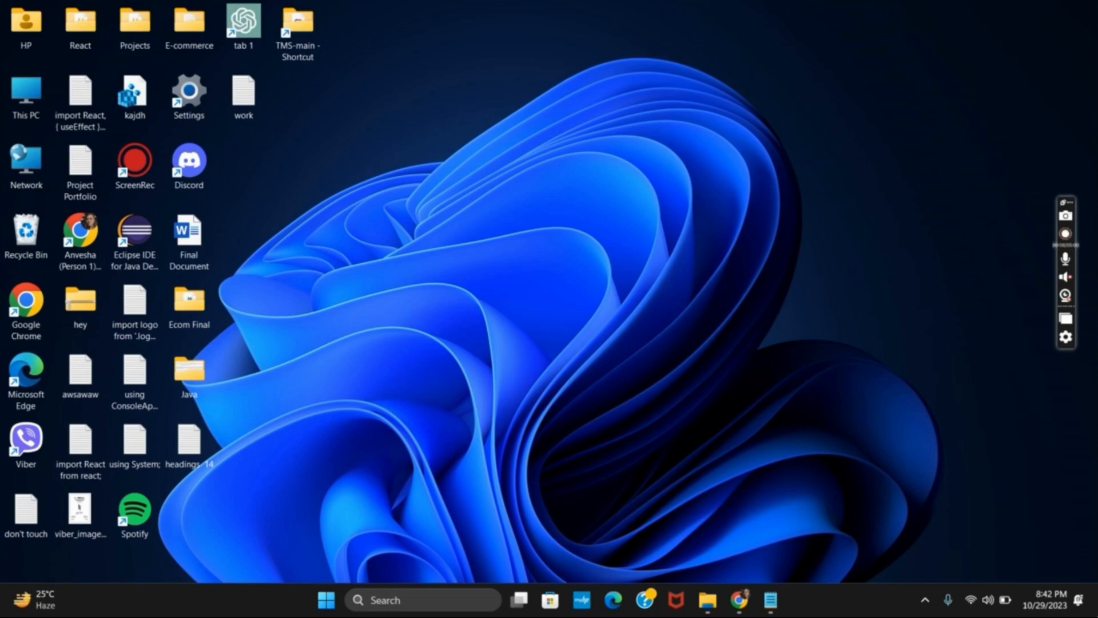
{"action": "left_click", "coordinate": [1066, 233]}
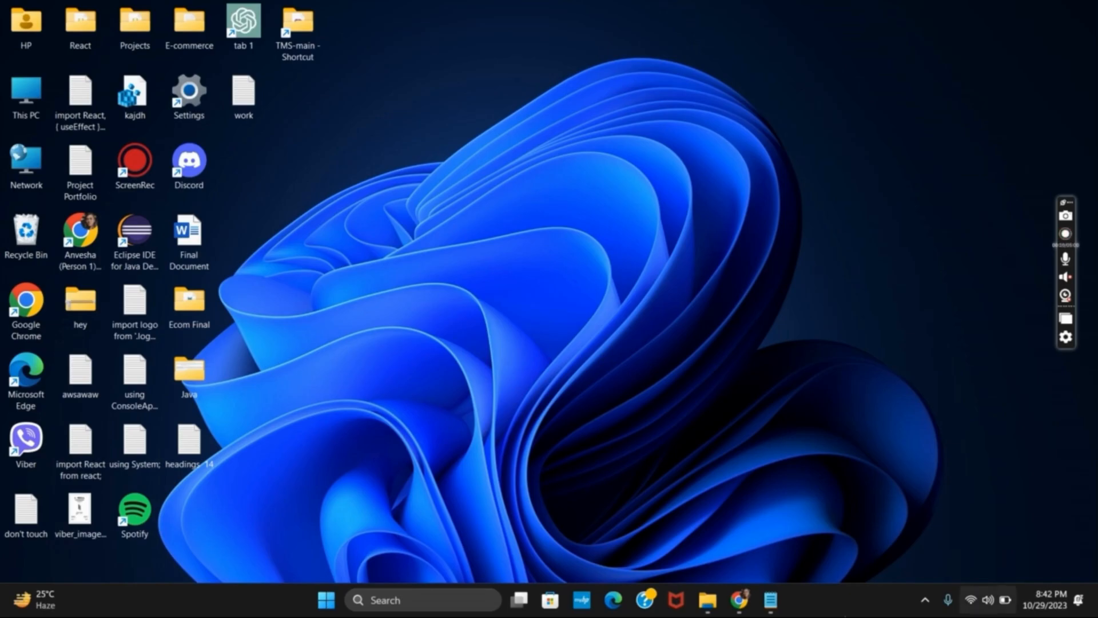
- Launch Settings and run the Windows Update troubleshooter from Other troubleshooters
{"action": "double_click", "coordinate": [187, 89]}
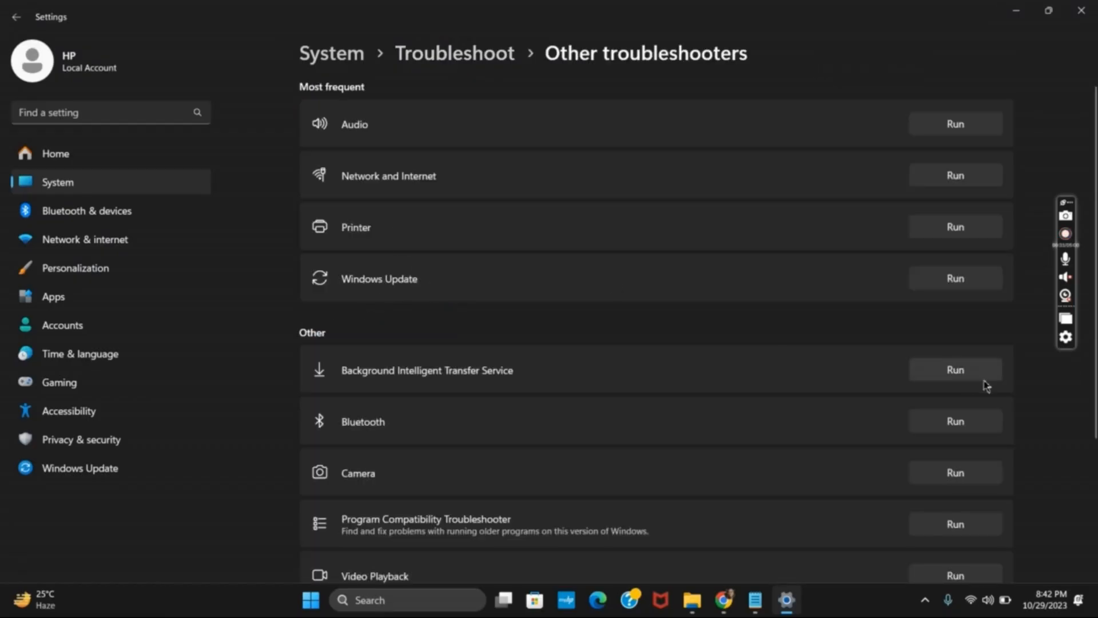
{"action": "left_click", "coordinate": [955, 278]}
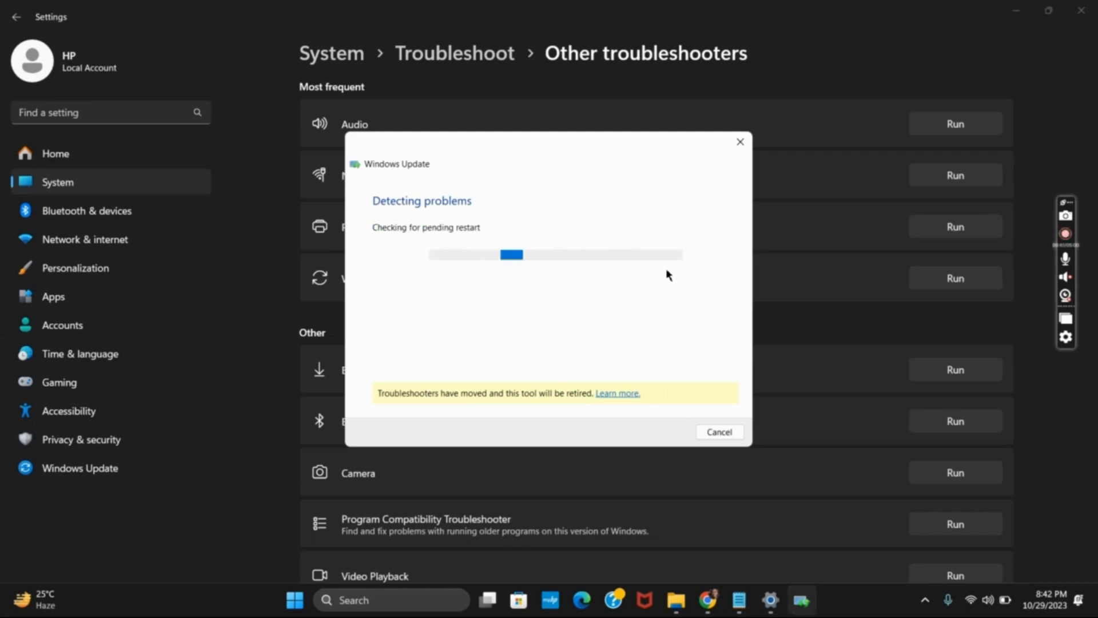
{"action": "mouse_move", "coordinate": [661, 233]}
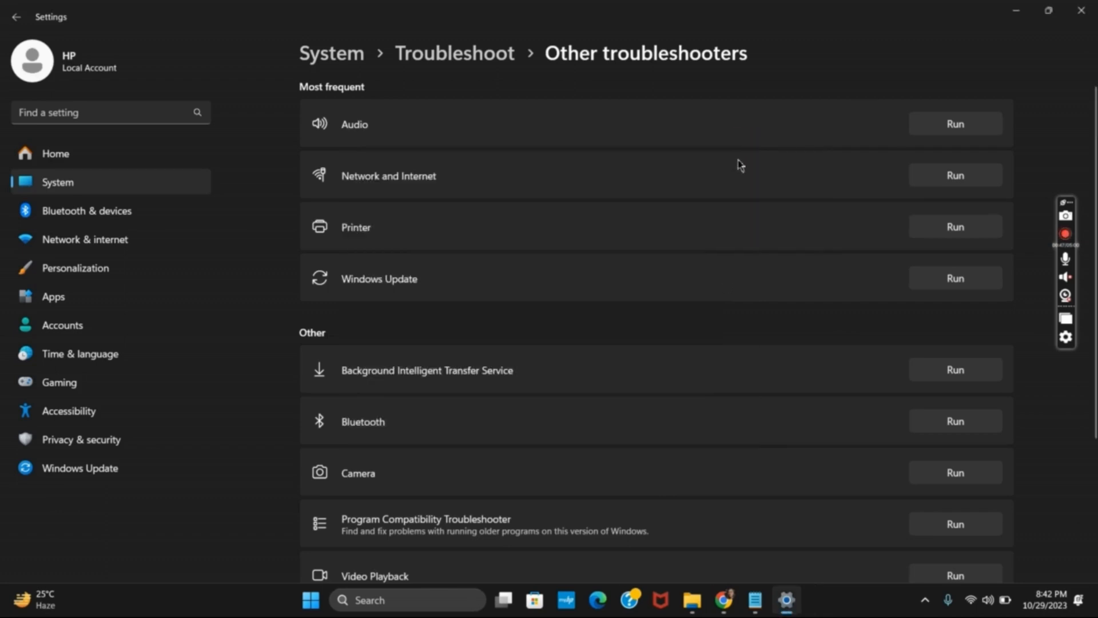
{"action": "mouse_move", "coordinate": [493, 588]}
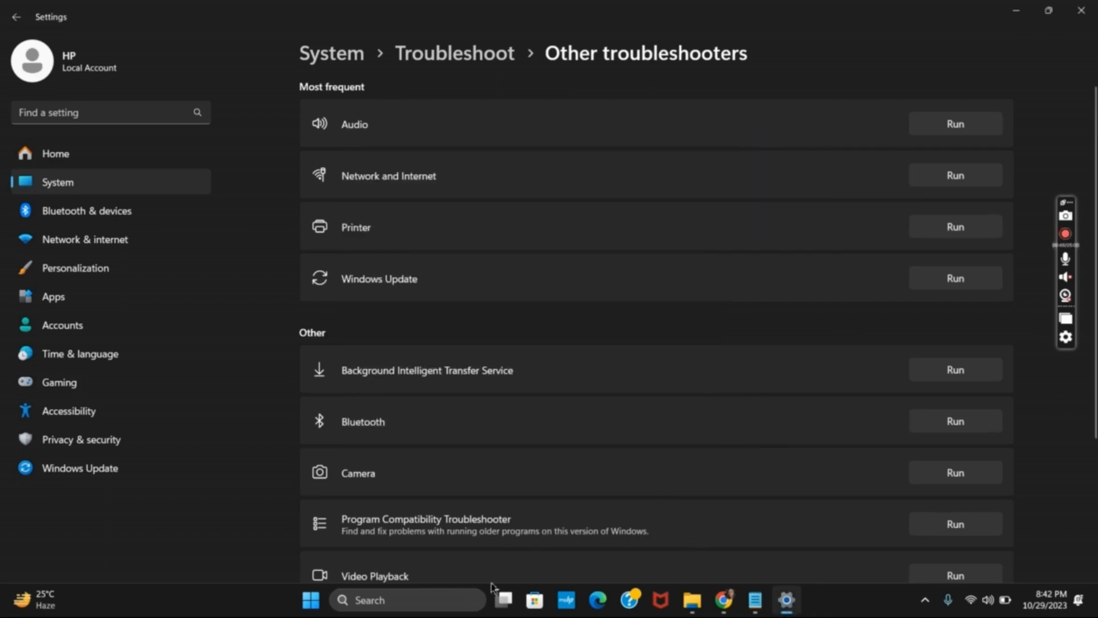
- Search 'cm' for Command Prompt, show the net stop/start notes, then minimize them
{"action": "type", "text": "cm"}
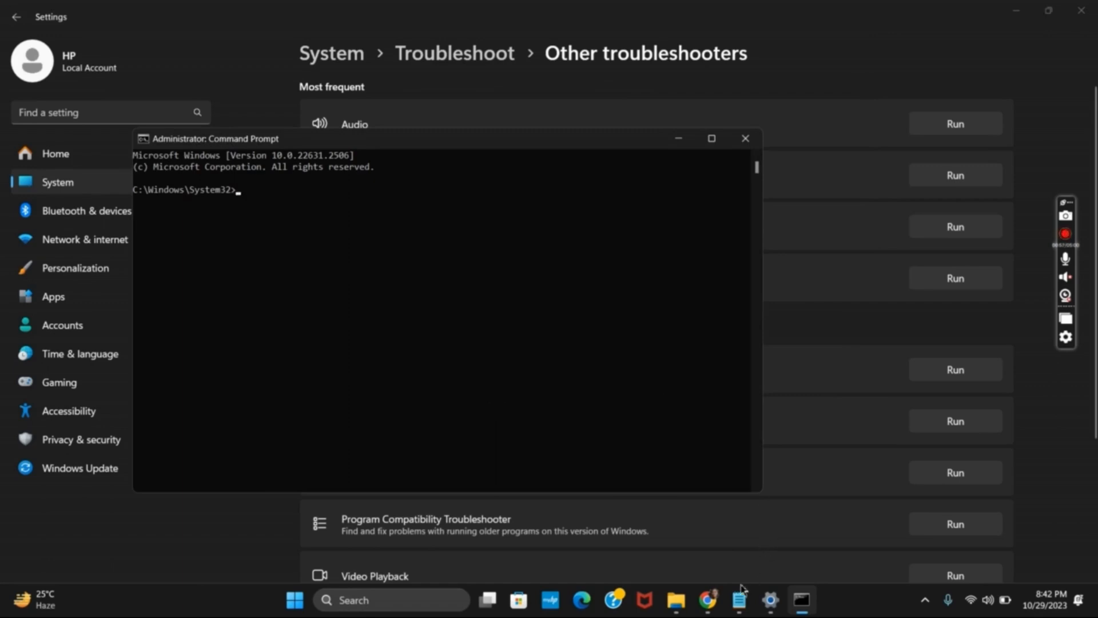
{"action": "left_click", "coordinate": [740, 599]}
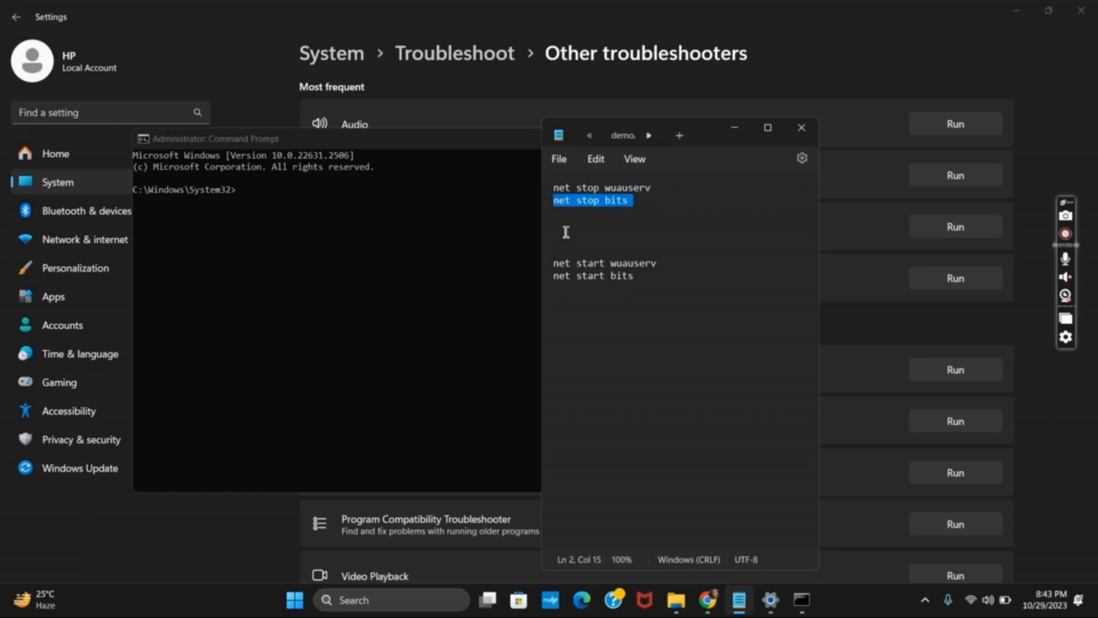
{"action": "mouse_move", "coordinate": [736, 136]}
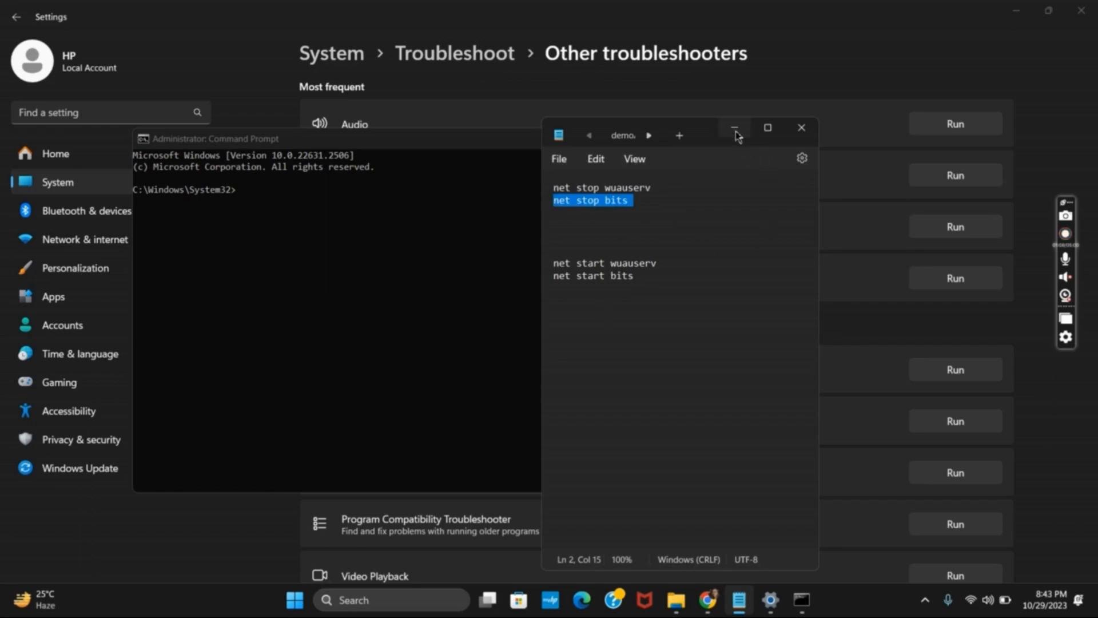
{"action": "left_click", "coordinate": [734, 128]}
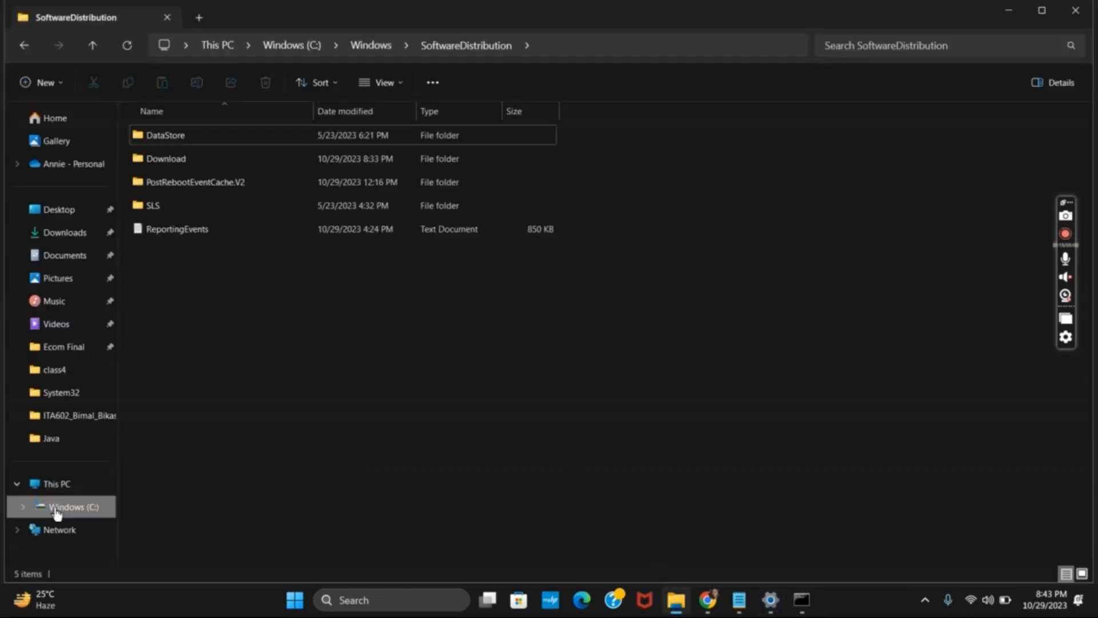
- Navigate C: > Windows > SoftwareDistribution and select all five of its items
{"action": "left_click", "coordinate": [66, 506]}
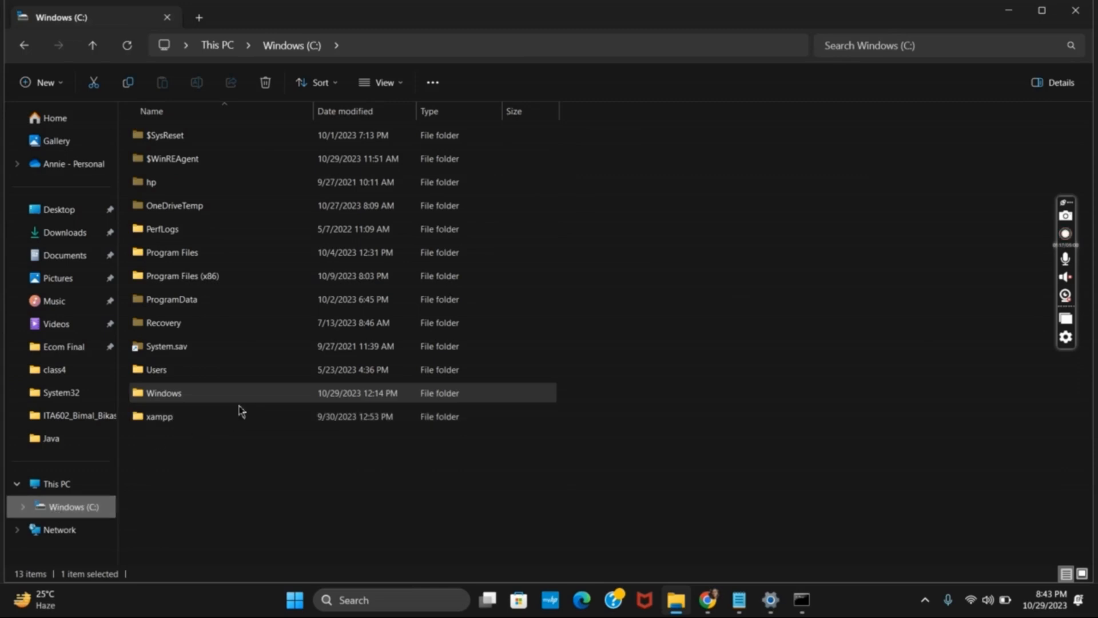
{"action": "double_click", "coordinate": [163, 393]}
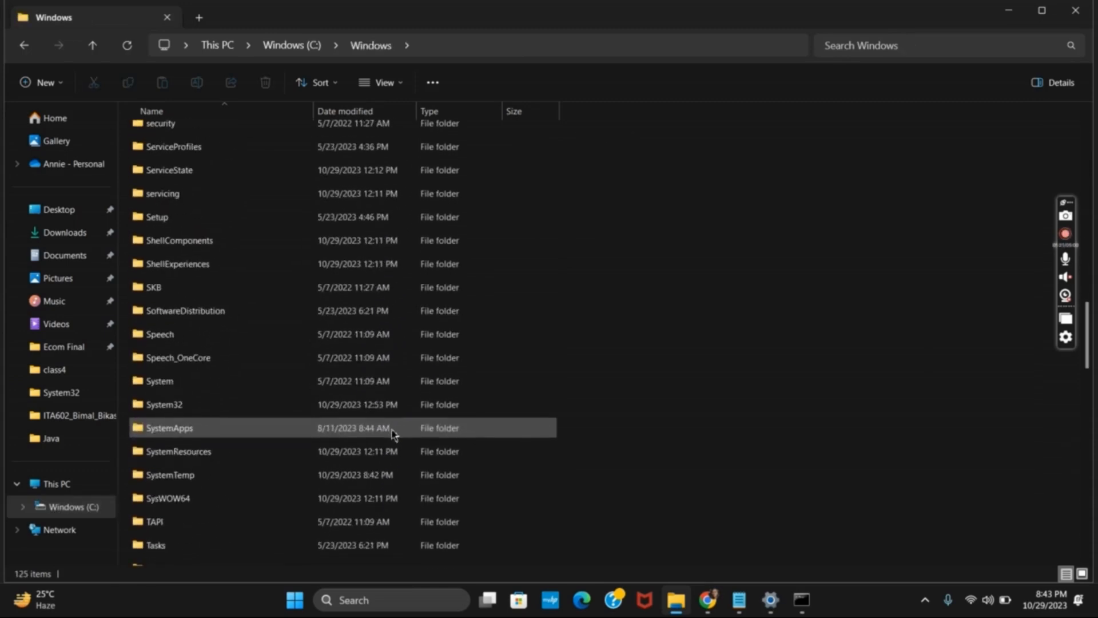
{"action": "left_click", "coordinate": [185, 311]}
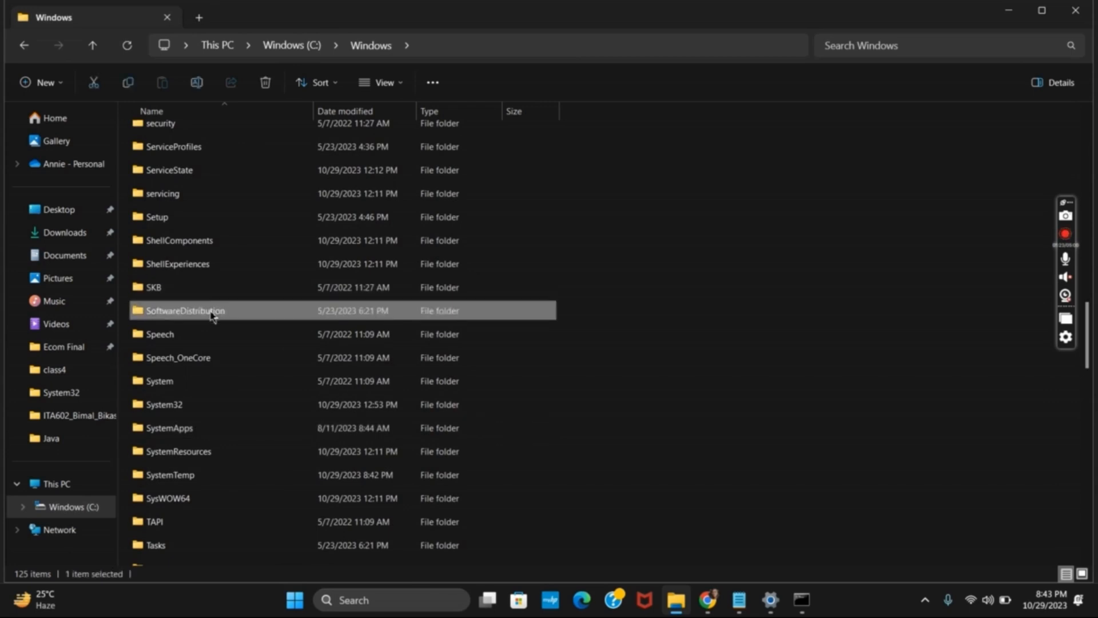
{"action": "double_click", "coordinate": [184, 312]}
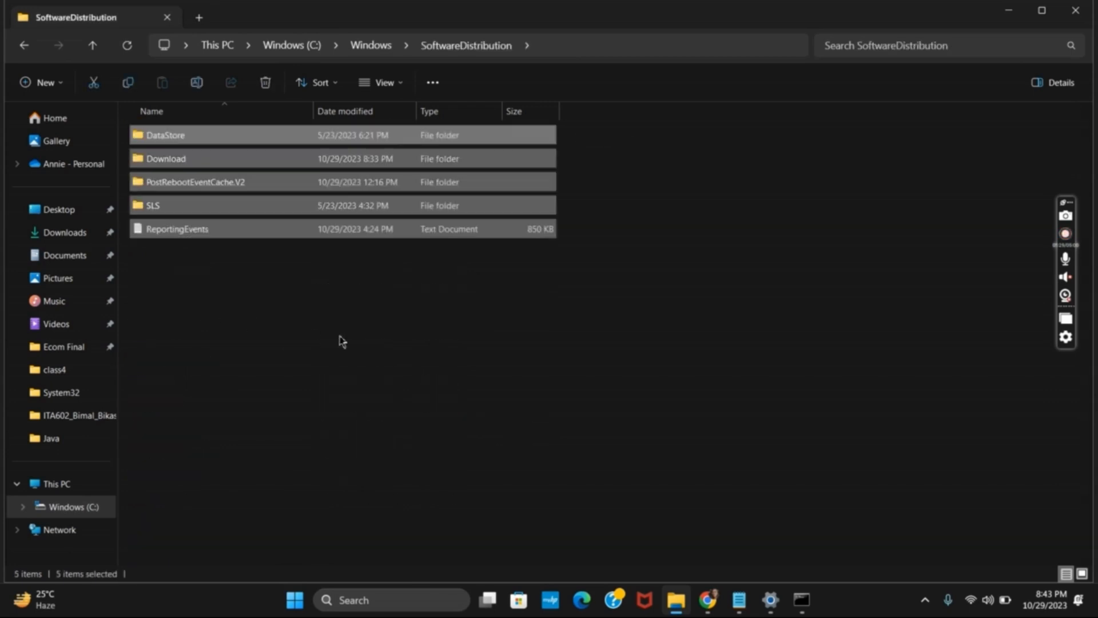
{"action": "mouse_move", "coordinate": [392, 330]}
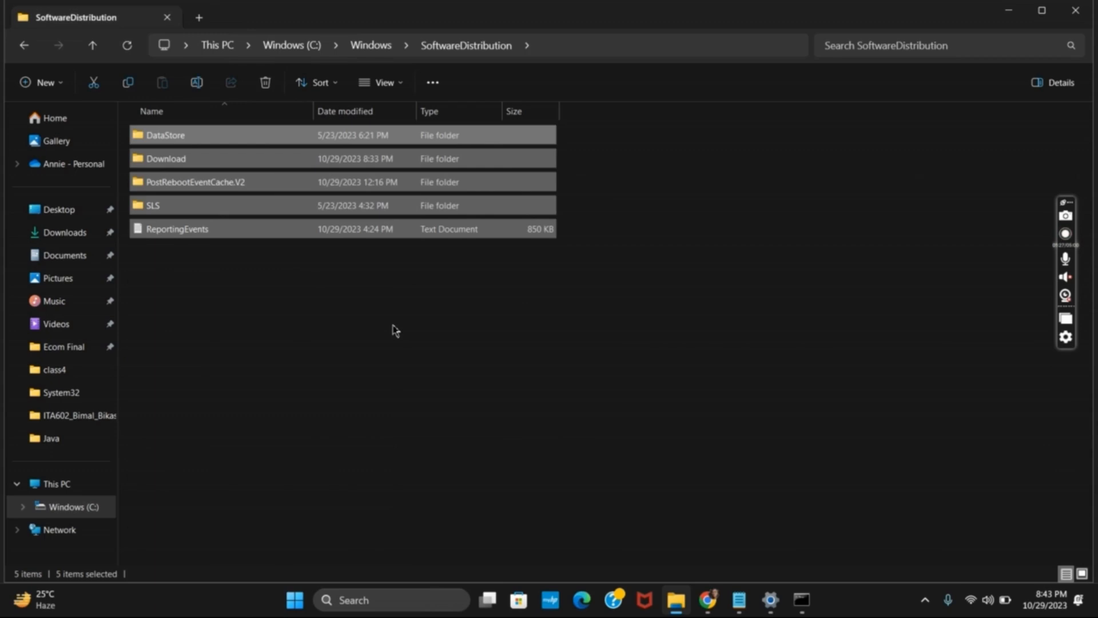
{"action": "left_click", "coordinate": [393, 329]}
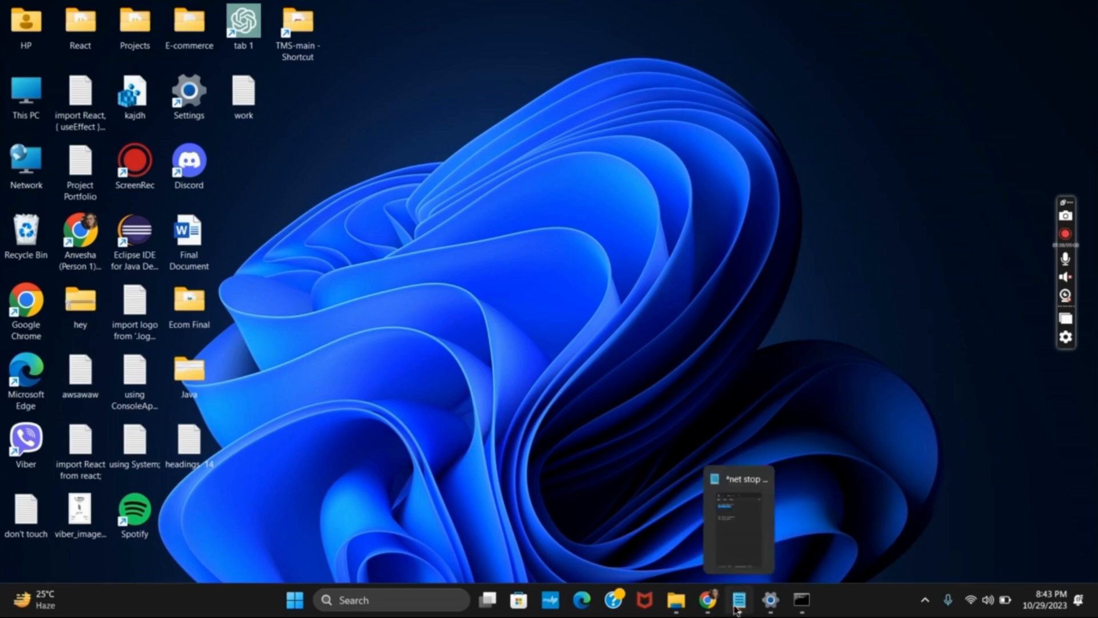
{"action": "left_click", "coordinate": [738, 599]}
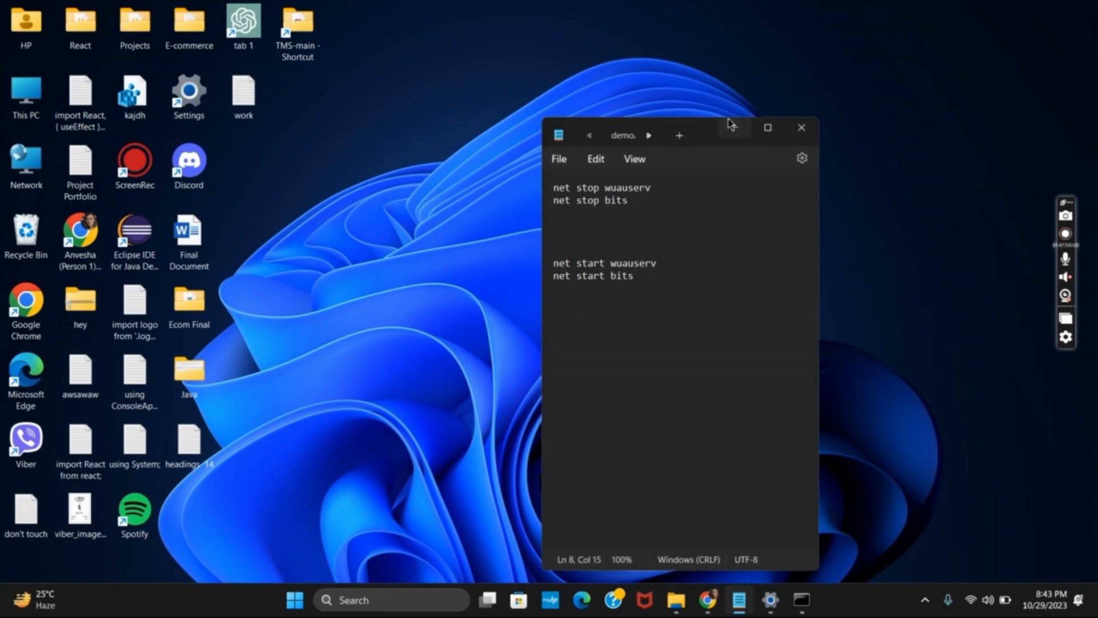
{"action": "left_click", "coordinate": [802, 128]}
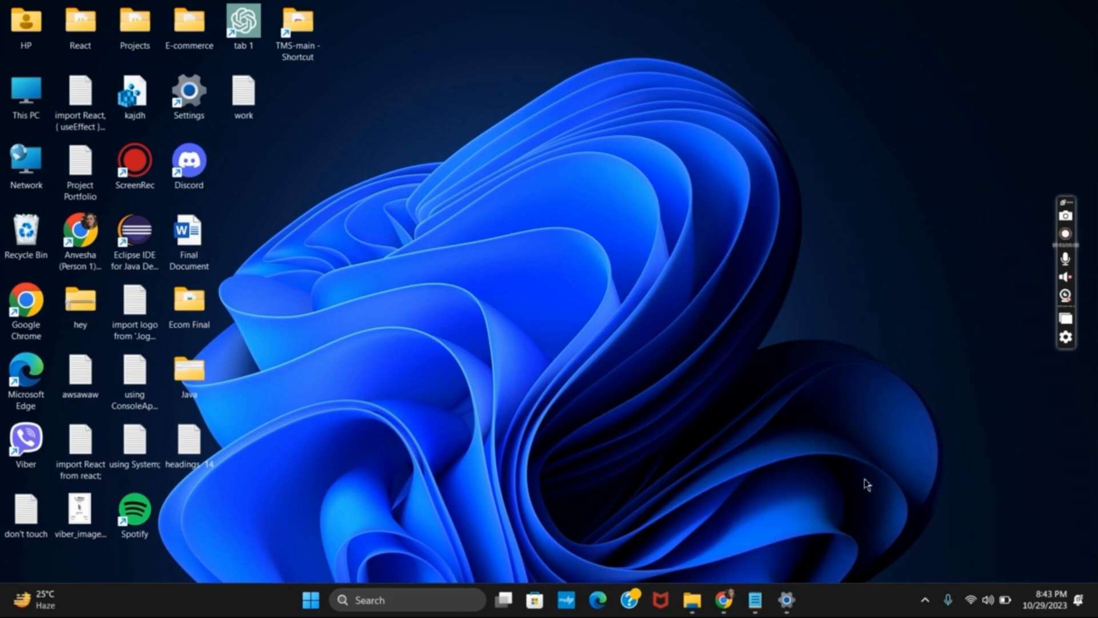
{"action": "mouse_move", "coordinate": [865, 482]}
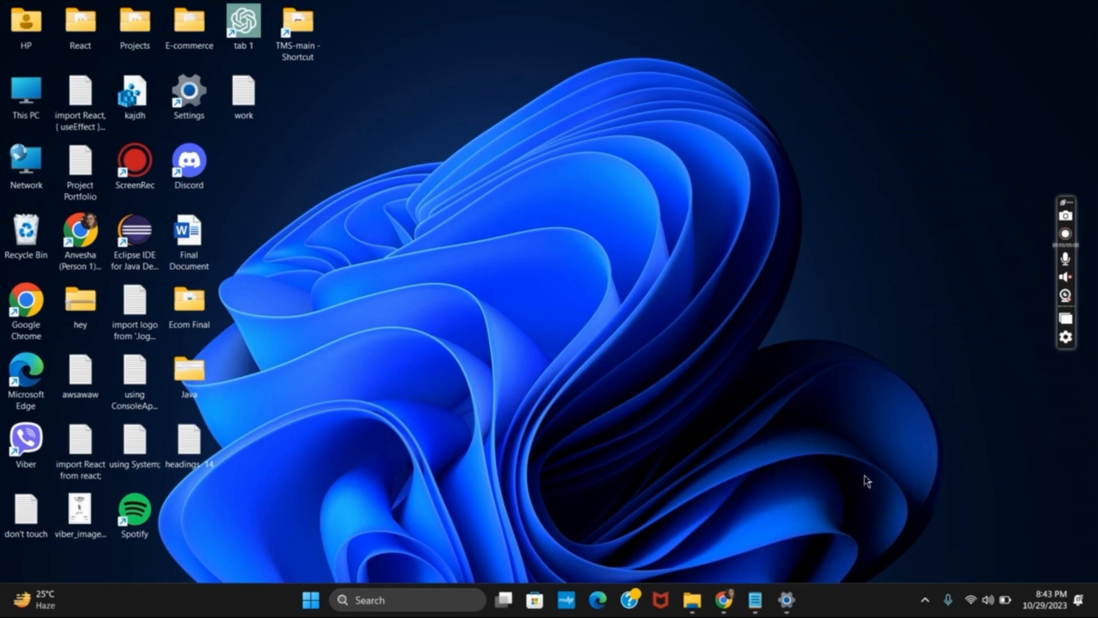